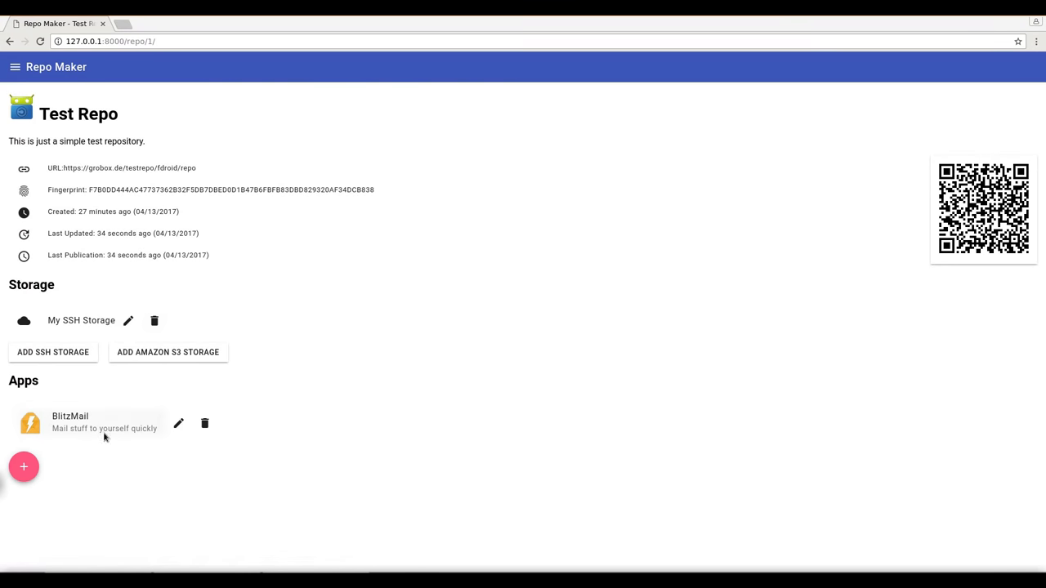
Open BlitzMail's app details page from the Test Repo app list.
left_click(70, 416)
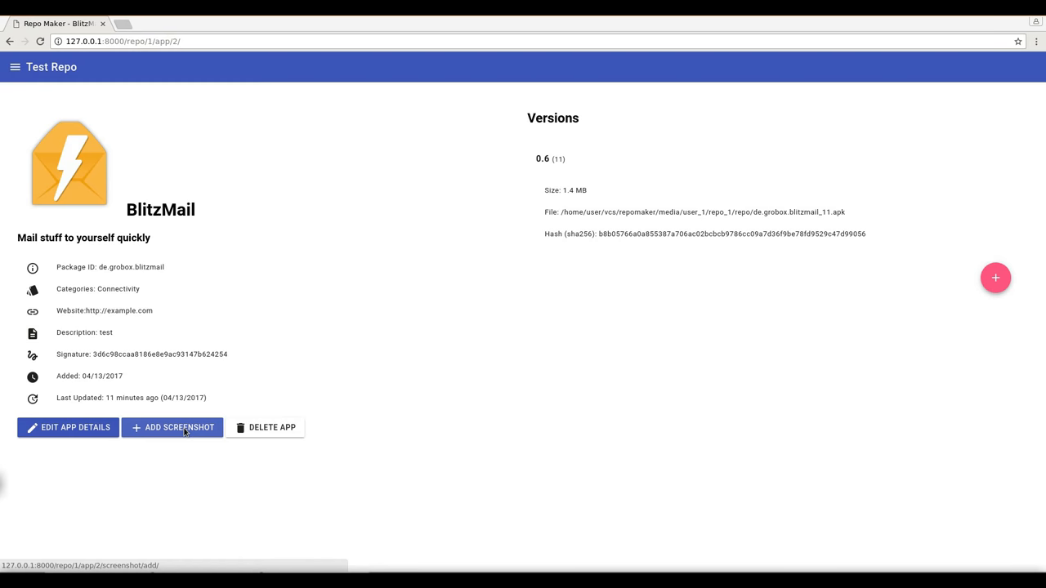
Start a new Phone screenshot for BlitzMail and choose screen_NoteActivity.png as the image.
left_click(173, 428)
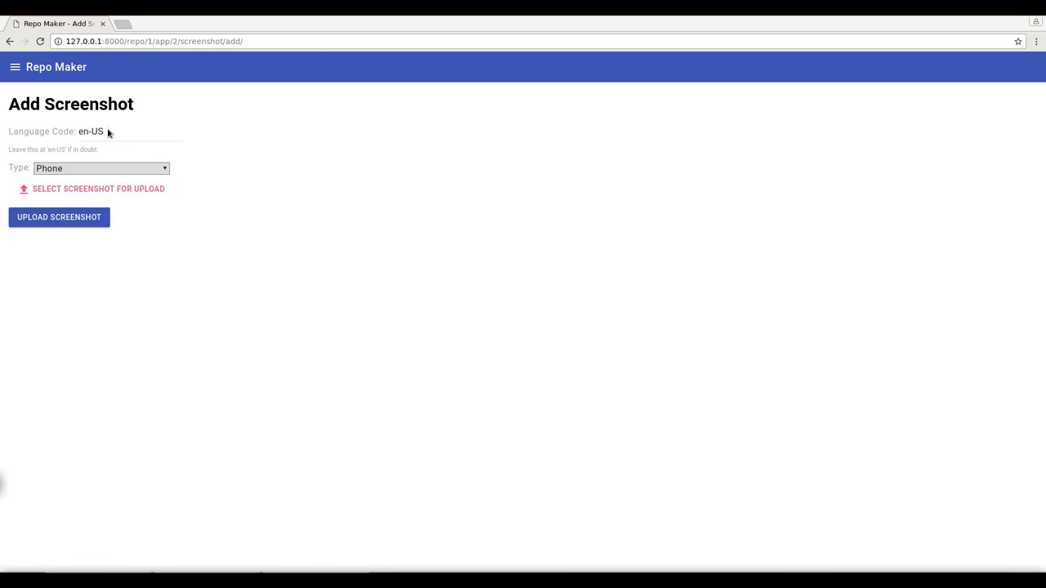
mouse_move(80, 151)
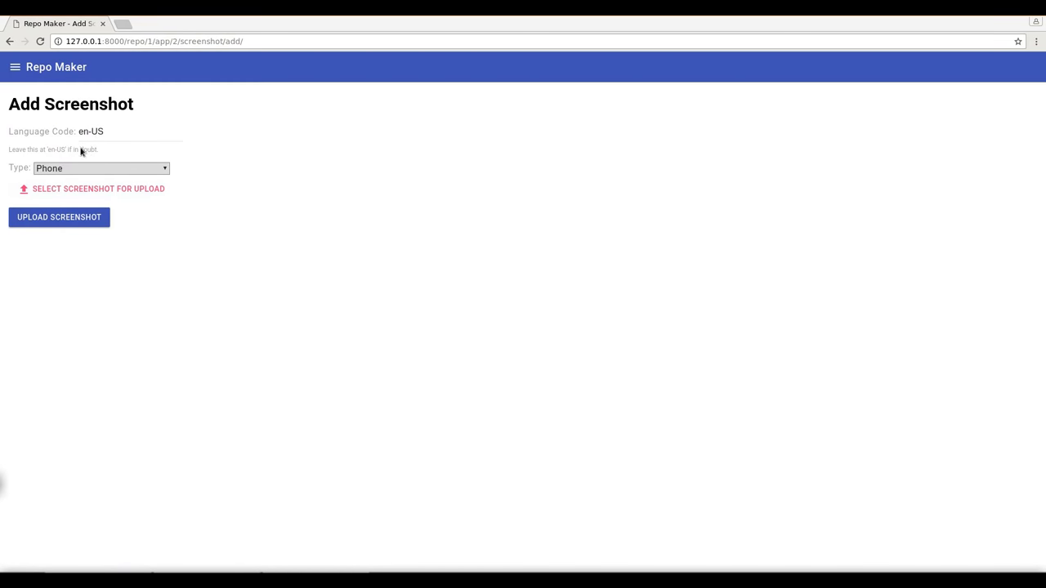
left_click(100, 168)
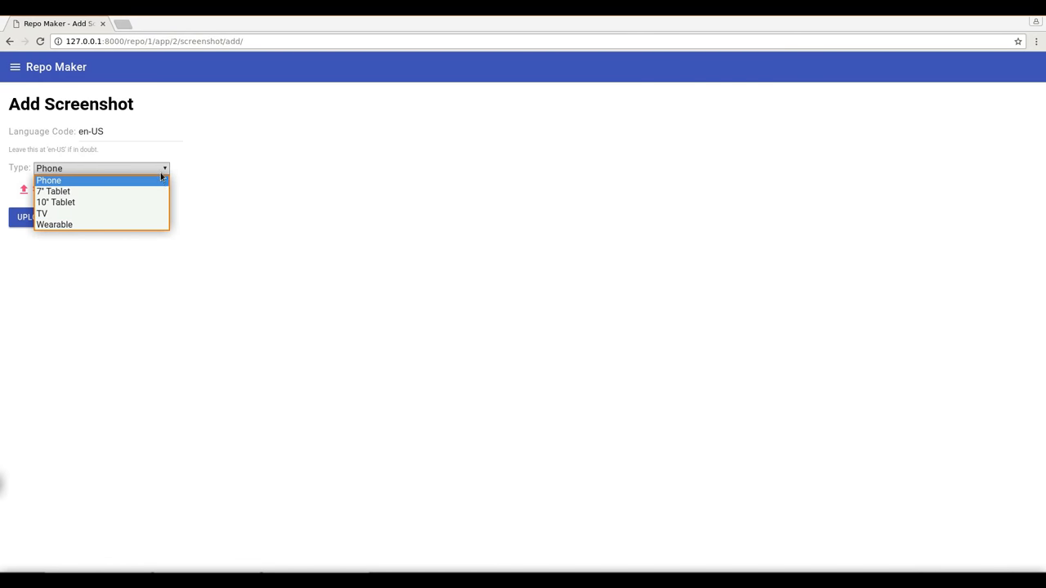
left_click(49, 180)
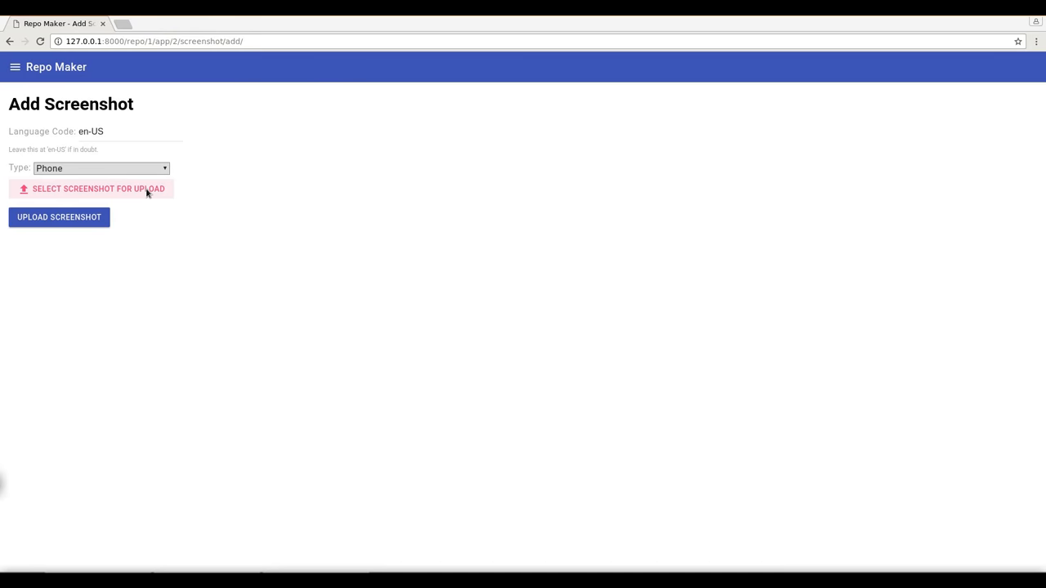
left_click(94, 189)
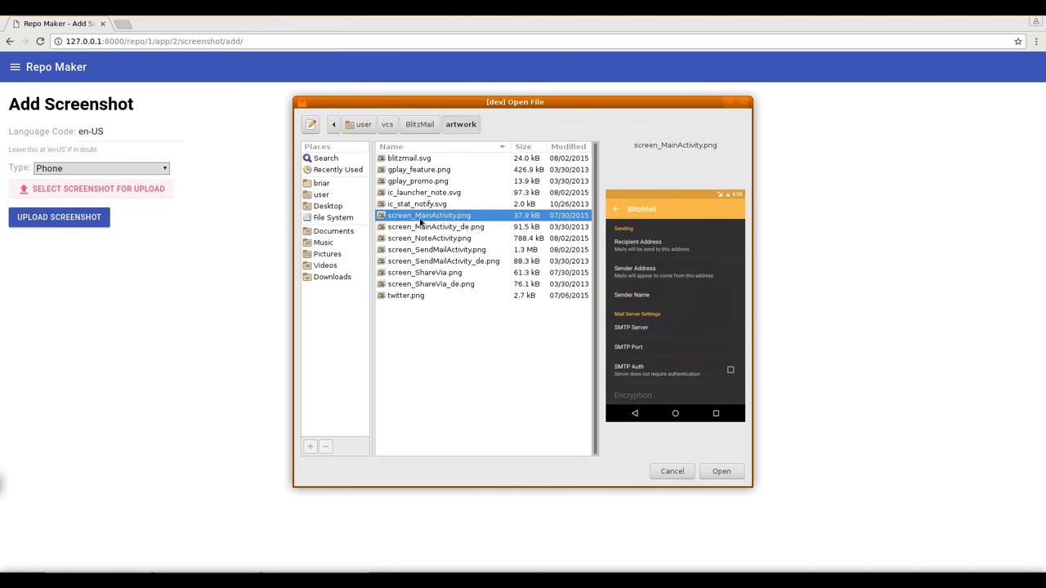
mouse_move(434, 237)
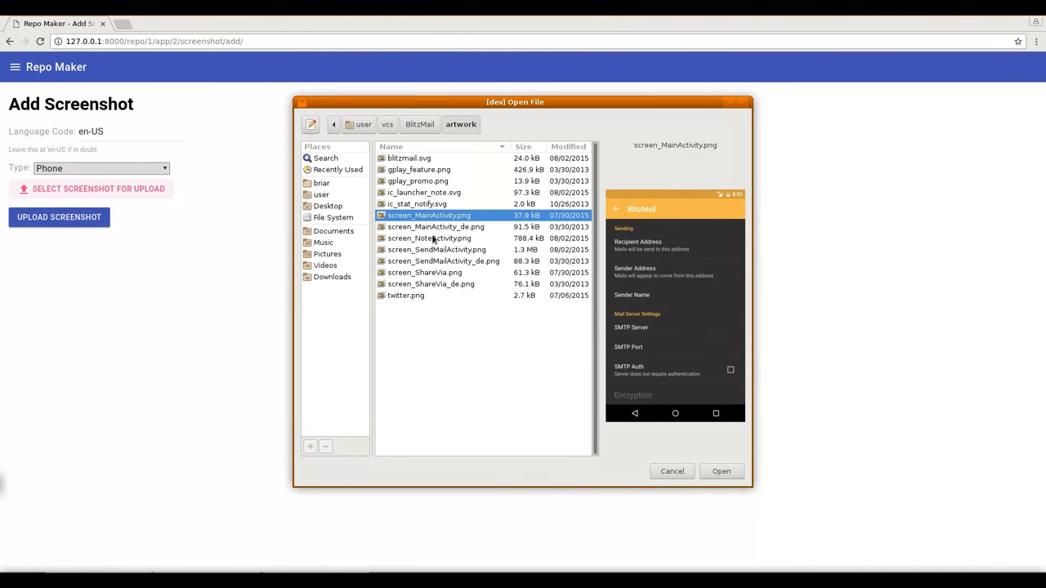
left_click(722, 471)
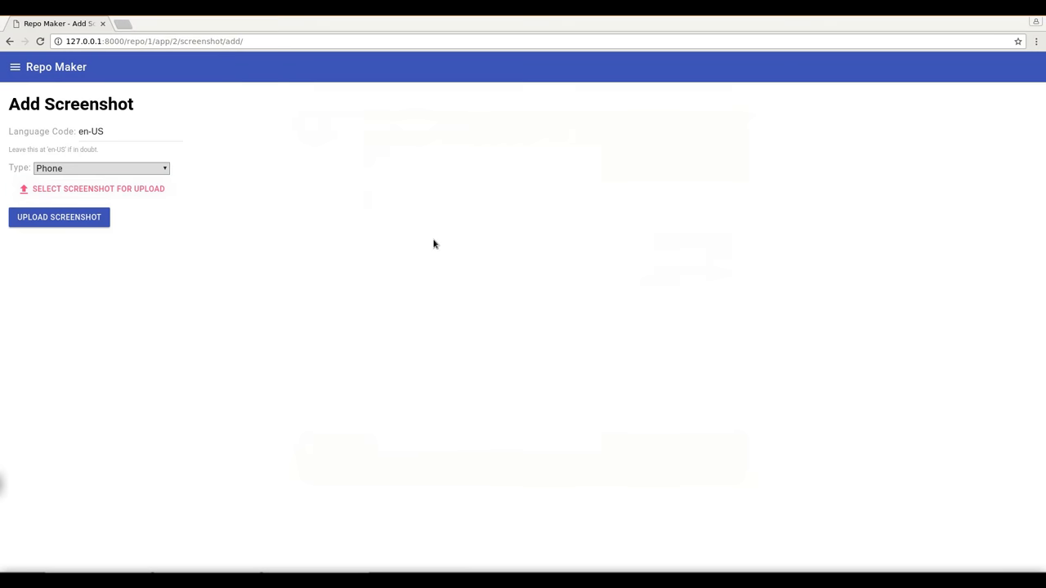
Upload the BlitzNote screenshot to BlitzMail, then delete it and confirm.
left_click(63, 217)
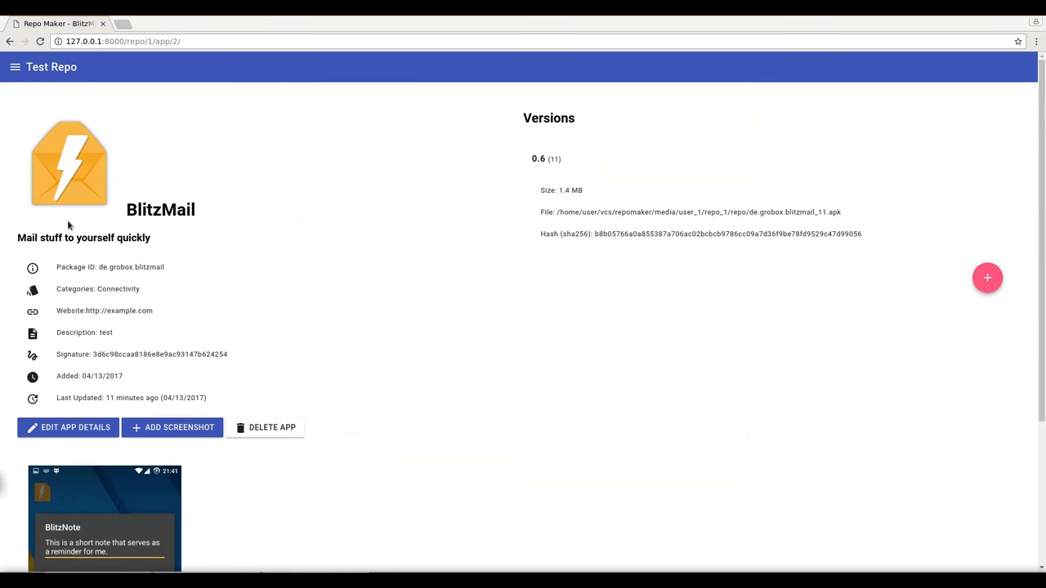
scroll("down", 3)
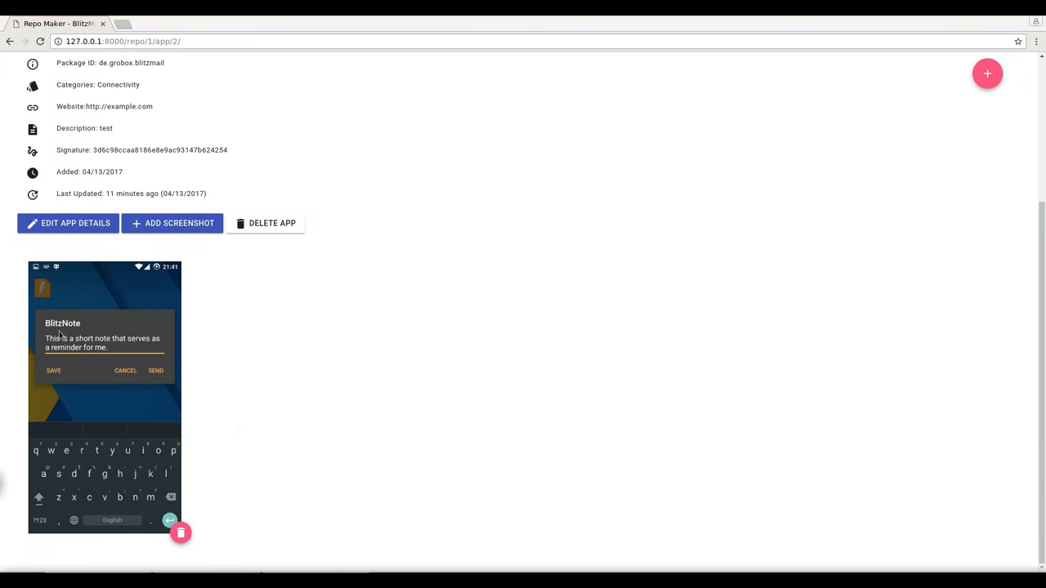
mouse_move(182, 533)
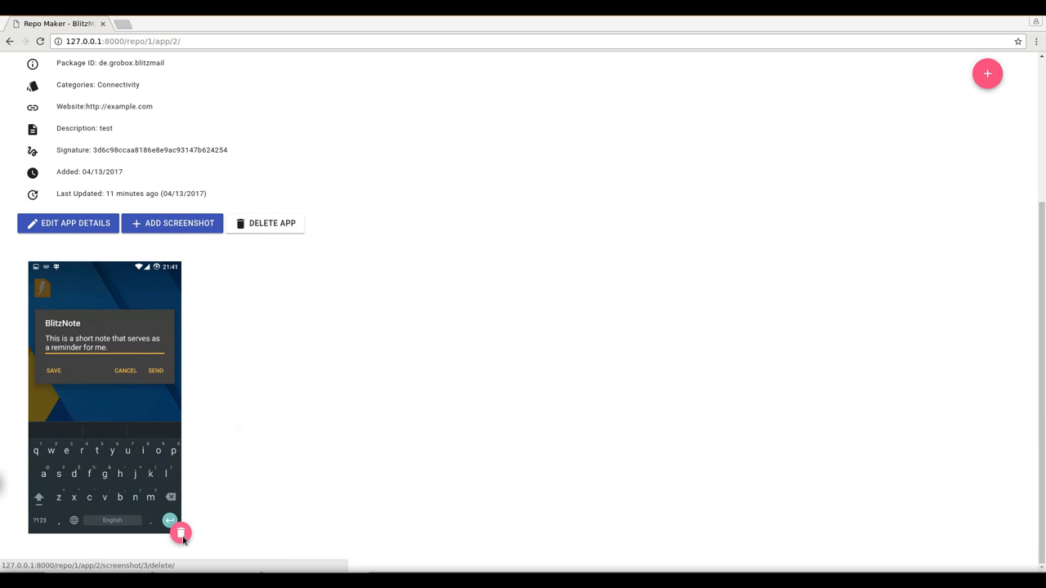
left_click(180, 533)
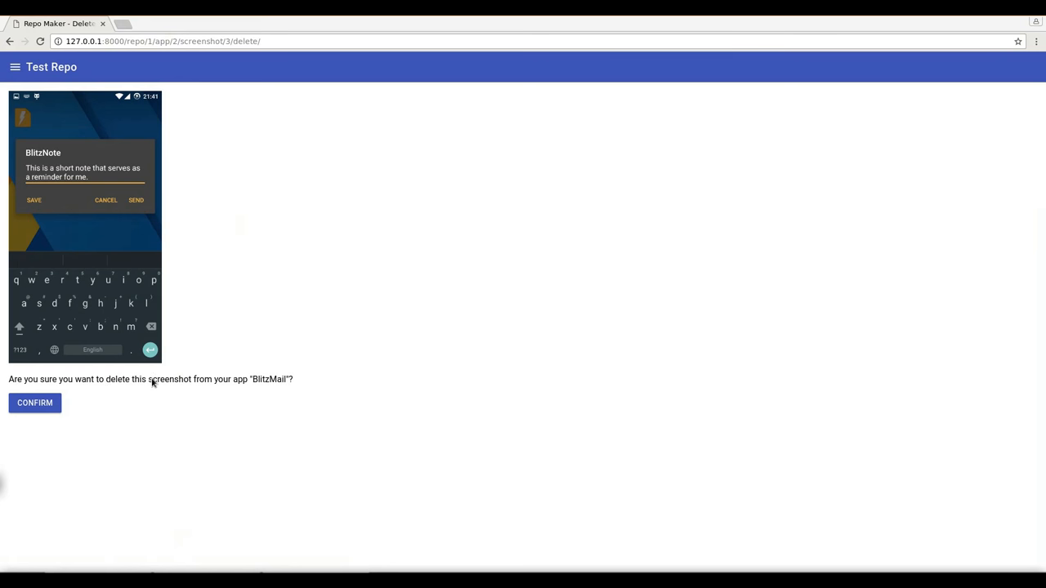
left_click(35, 403)
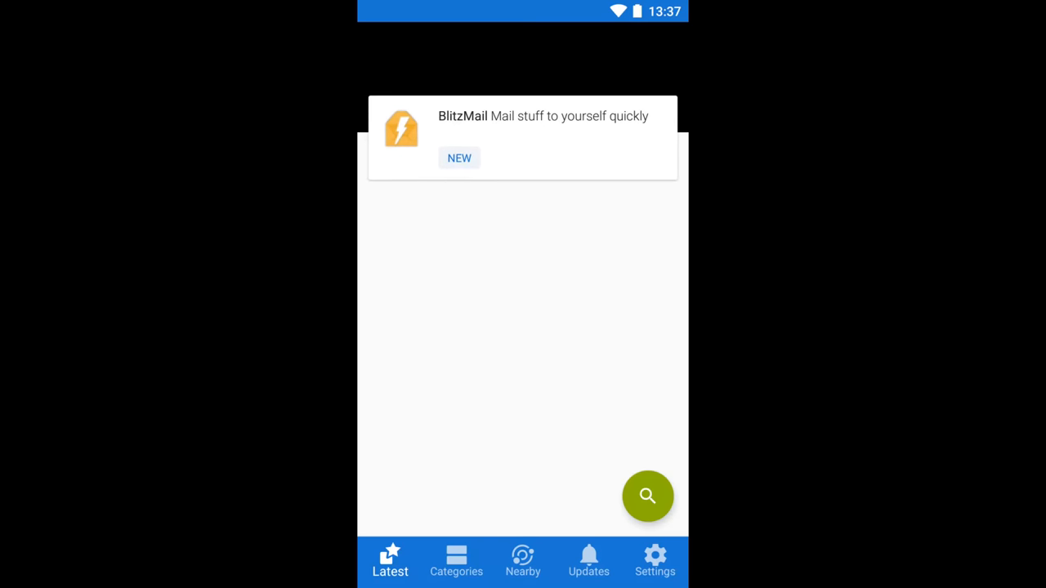
Switch F-Droid to Categories and find BlitzMail under Connectivity.
left_click(457, 571)
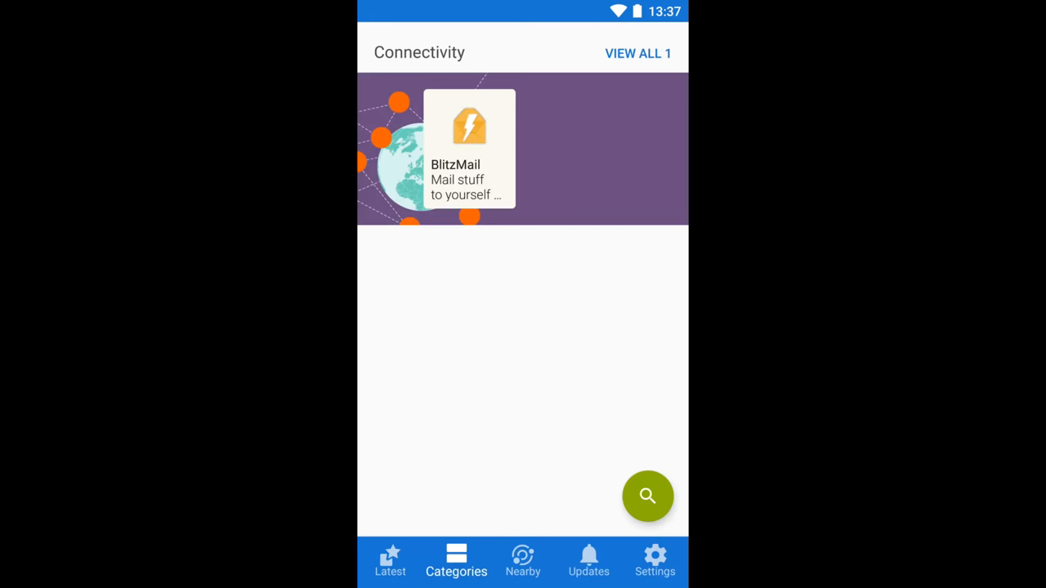
left_click(471, 149)
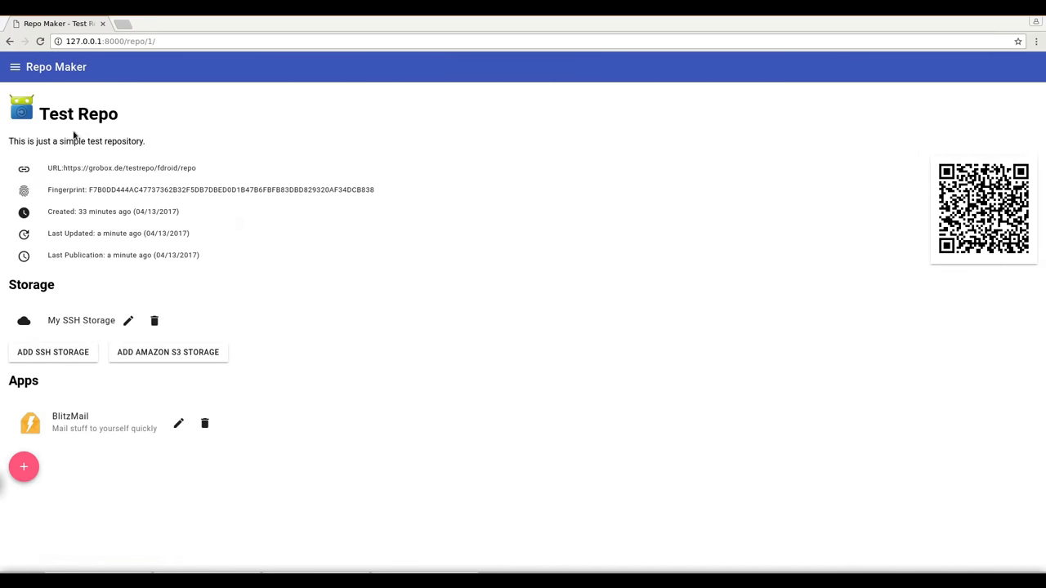
mouse_move(23, 466)
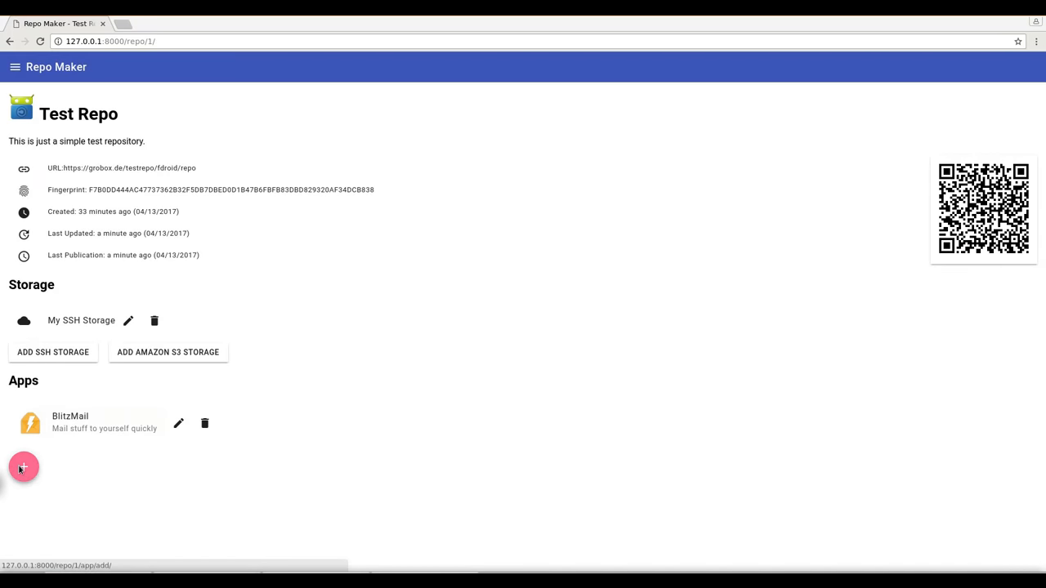
Start adding a new app to Test Repo from the repo page.
left_click(23, 466)
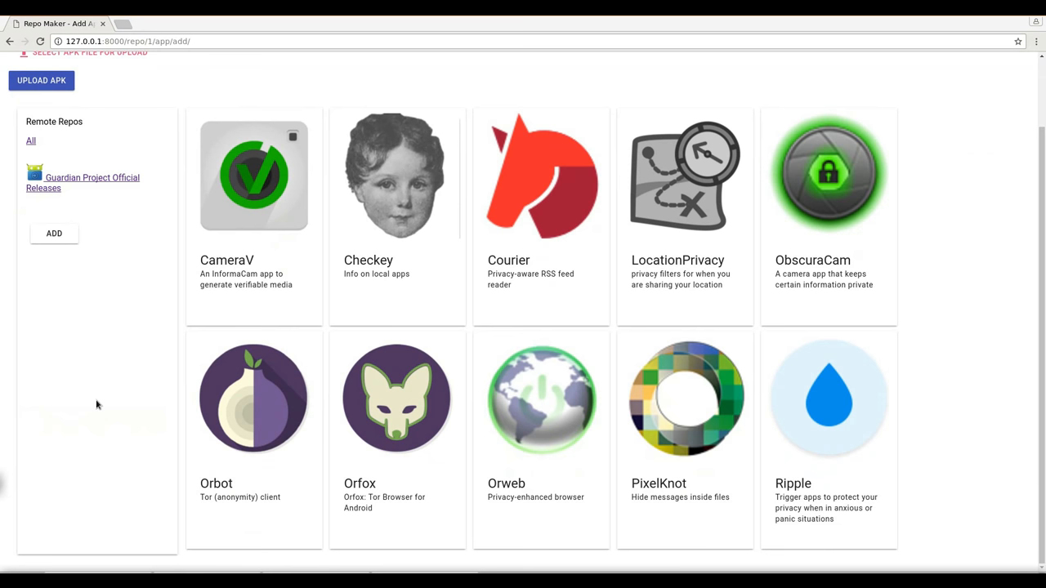
mouse_move(108, 183)
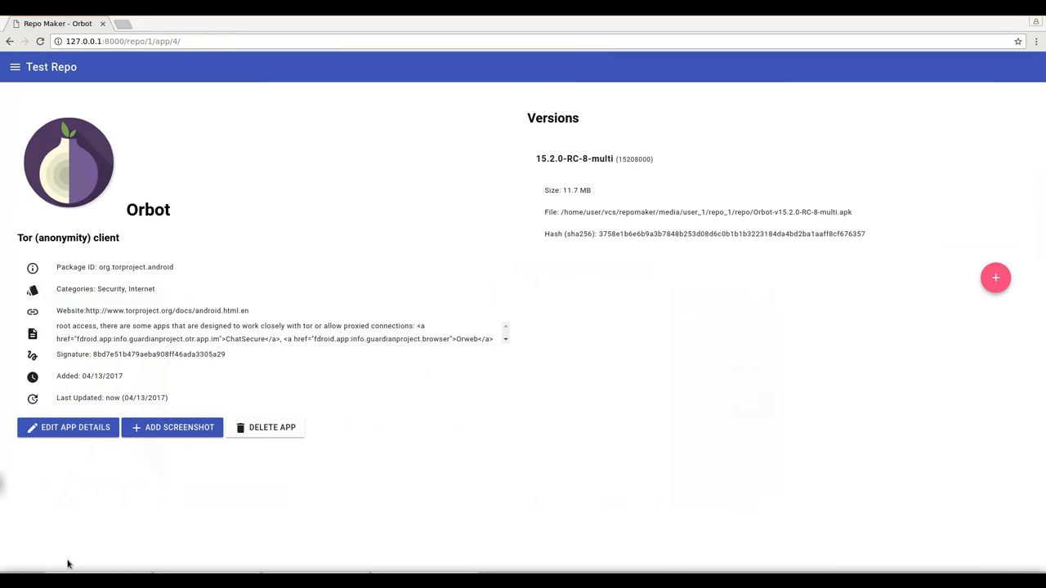
mouse_move(155, 491)
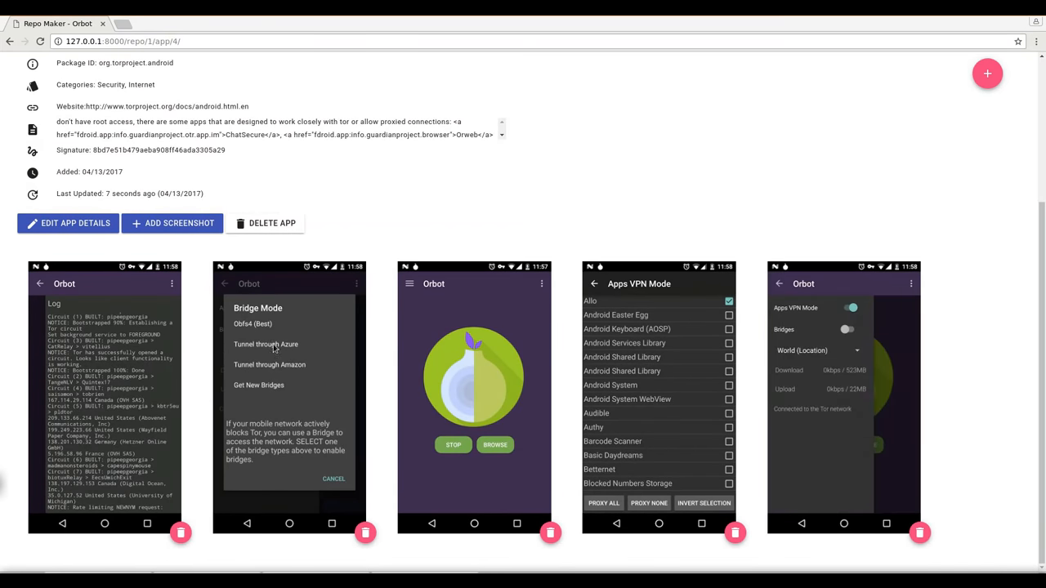
mouse_move(466, 412)
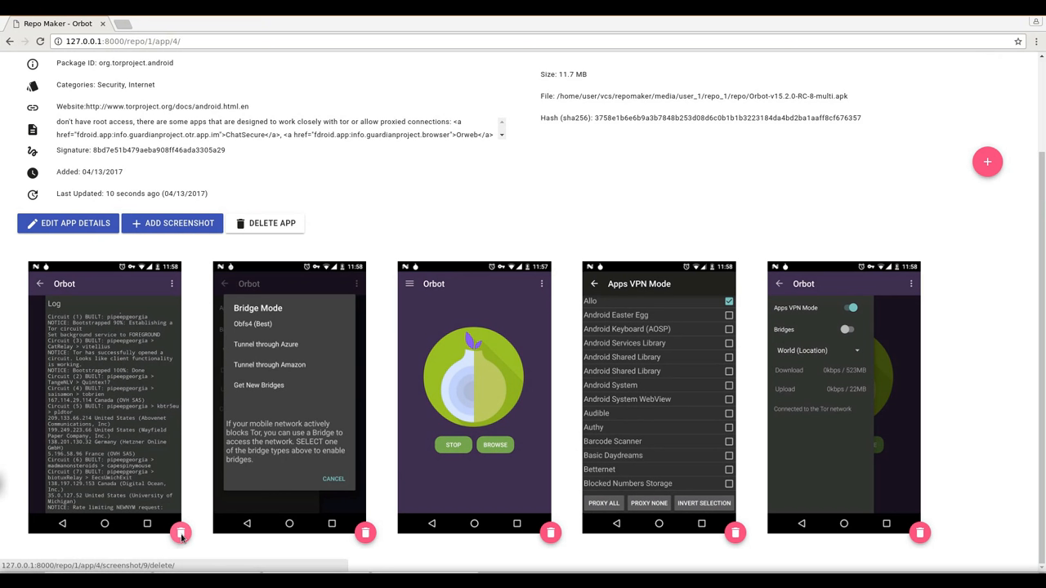
Delete Orbot's Log screenshot and confirm, leaving four screenshots.
left_click(180, 532)
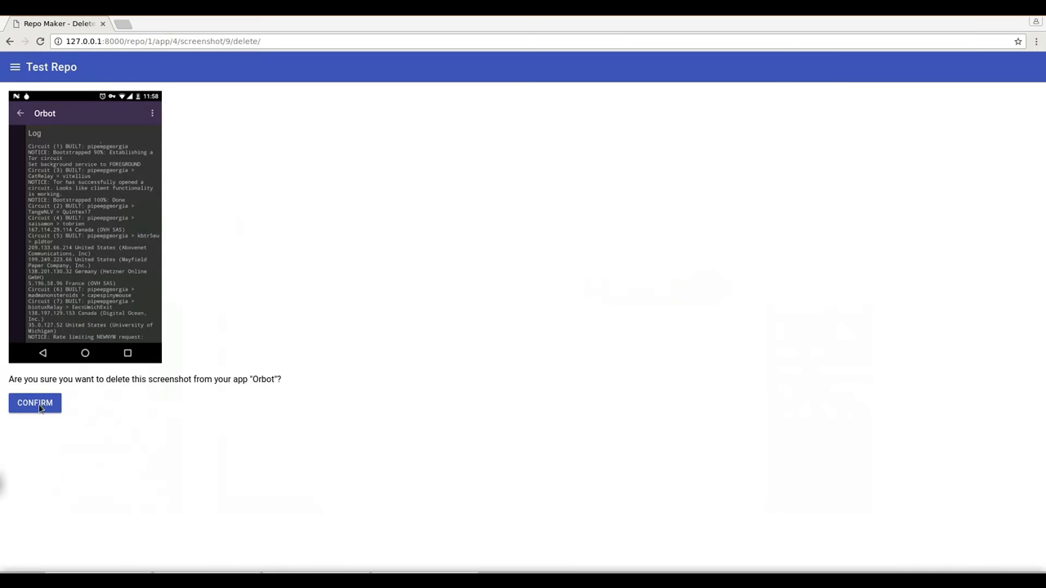
left_click(35, 403)
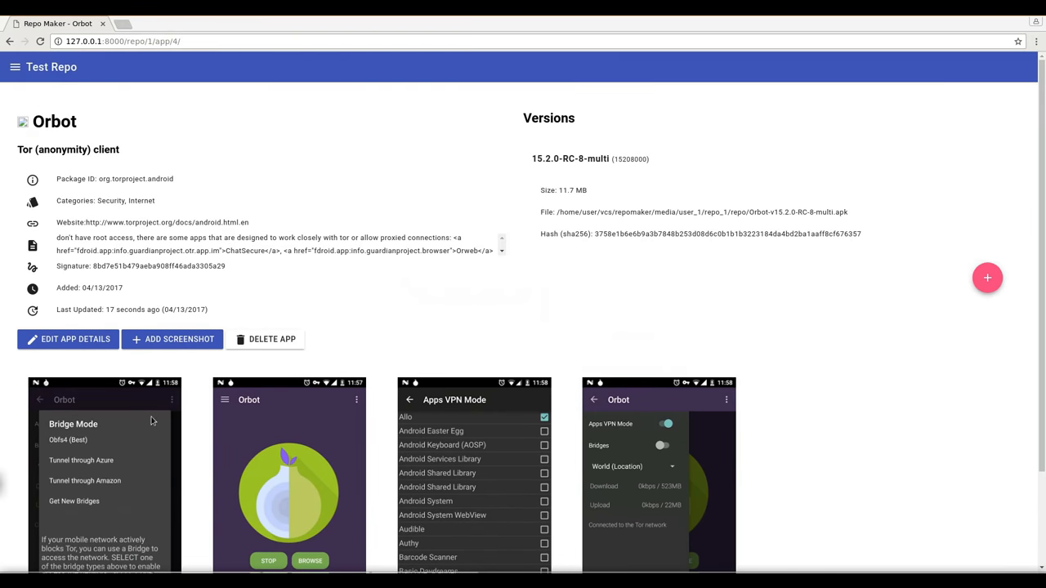
mouse_move(112, 178)
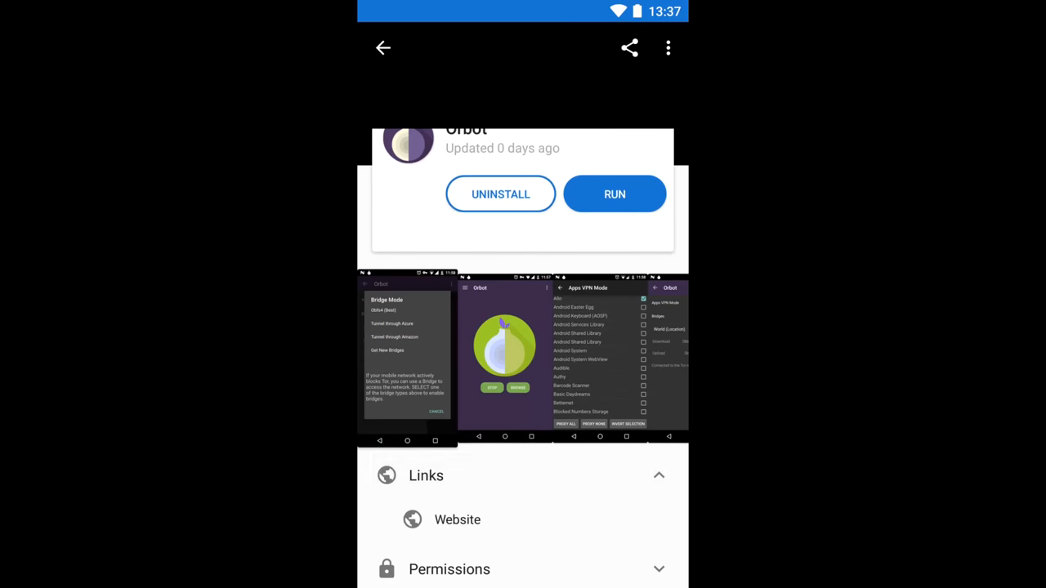
Scroll Orbot's F-Droid page down to its four-screenshot strip.
scroll("down", 3)
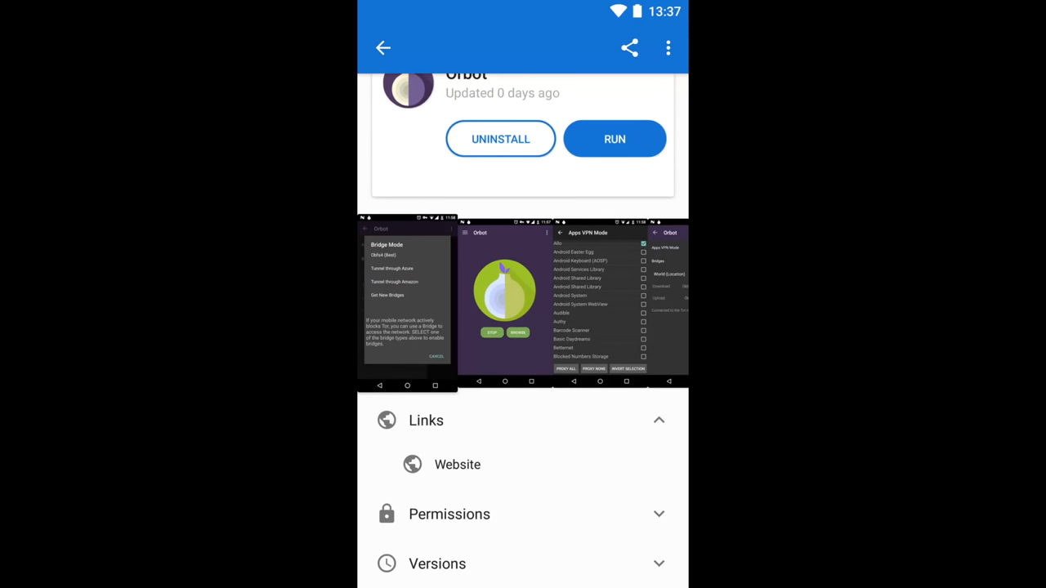